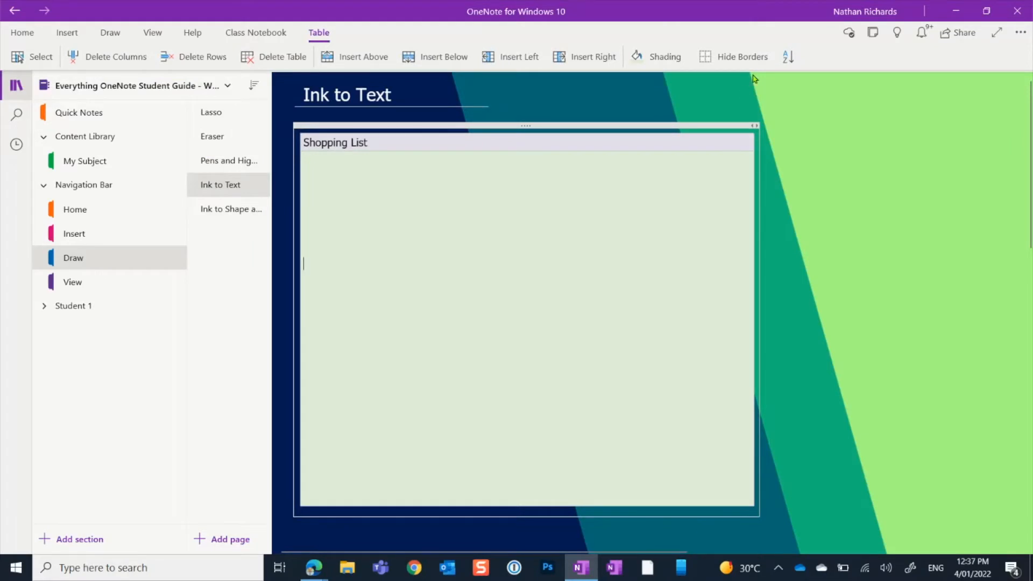
pyautogui.moveTo(434, 65)
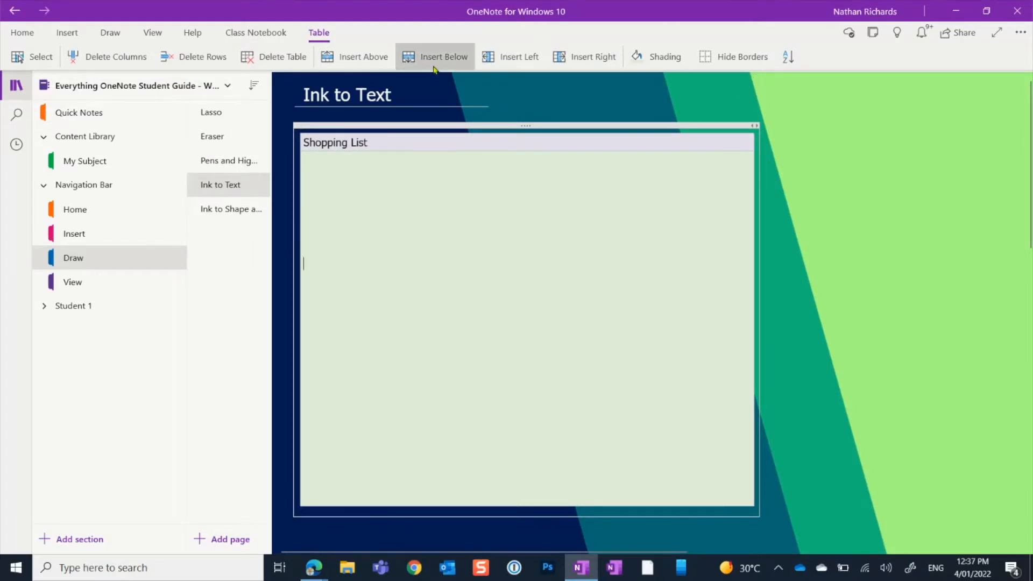
# Step: Switch the ribbon to the Draw tools on the Ink to Text page
pyautogui.click(109, 32)
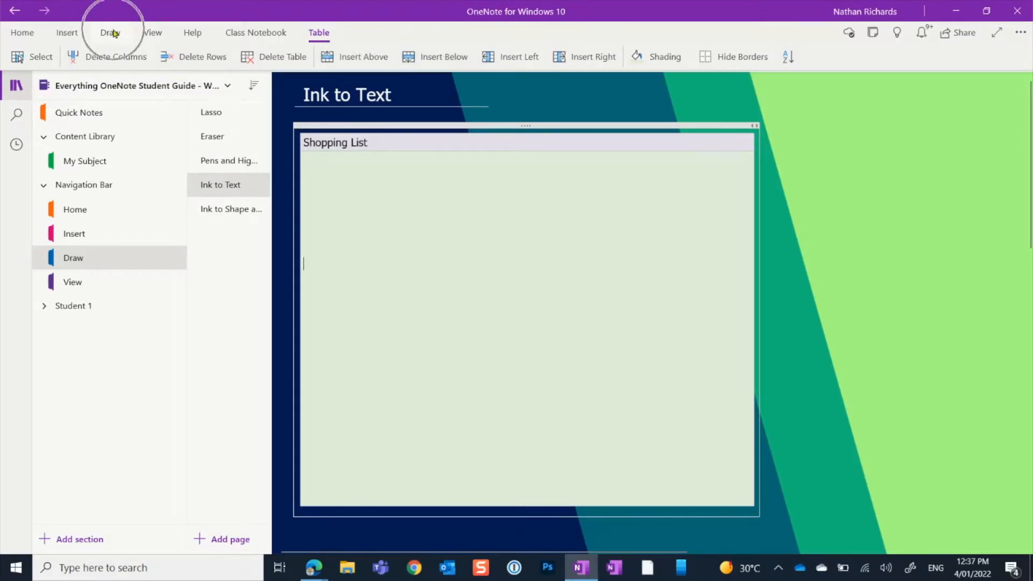
pyautogui.click(109, 32)
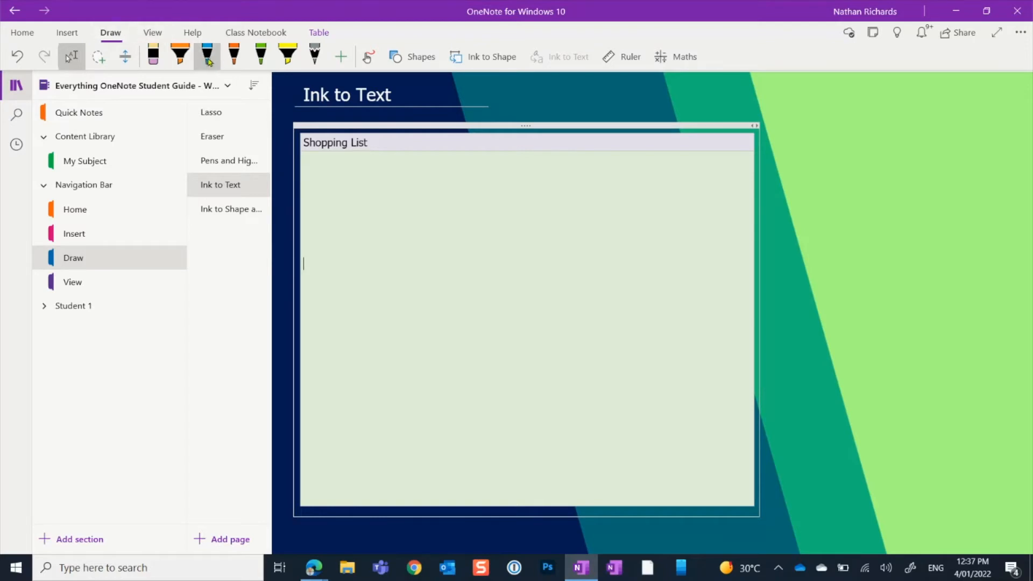
# Step: Select the blue pen for handwriting in the Shopping List table
pyautogui.click(206, 56)
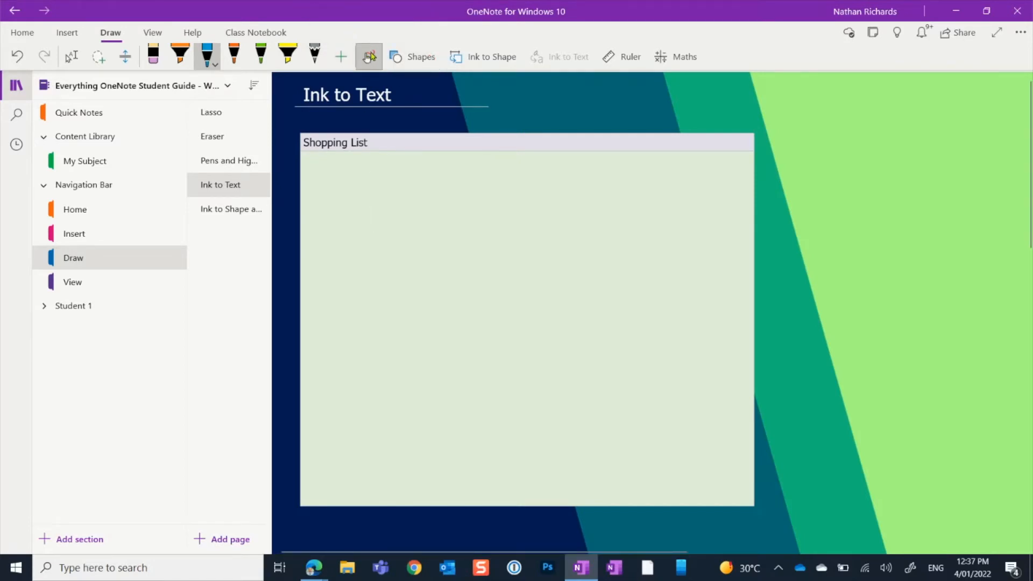
pyautogui.moveTo(368, 56)
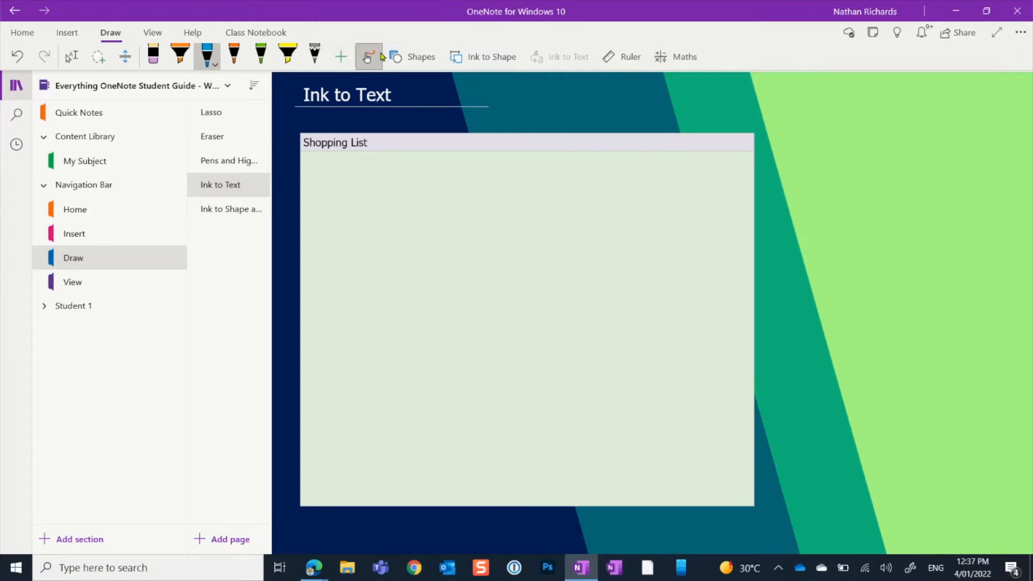
# Step: Handwrite 'Bread' and 'Milk' below it inside the Shopping List box
pyautogui.moveTo(357, 182); pyautogui.dragTo(360, 253)
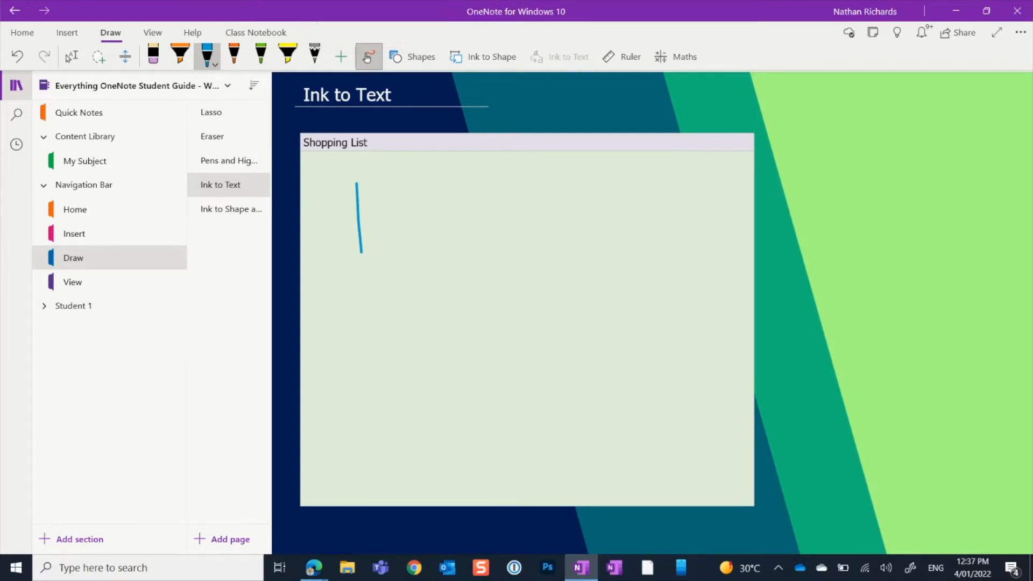
pyautogui.moveTo(359, 184); pyautogui.dragTo(395, 251)
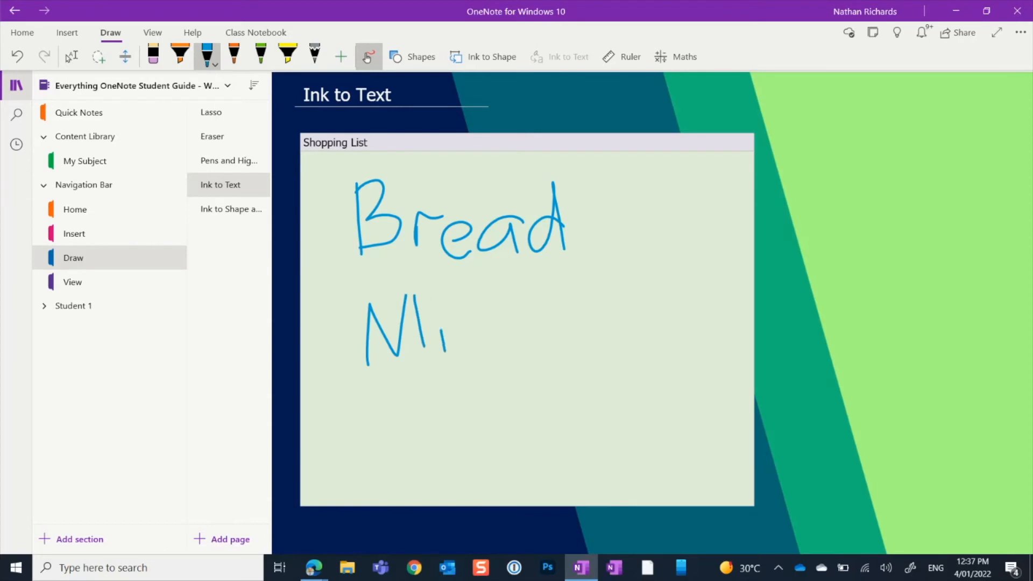
pyautogui.moveTo(454, 303); pyautogui.dragTo(500, 348)
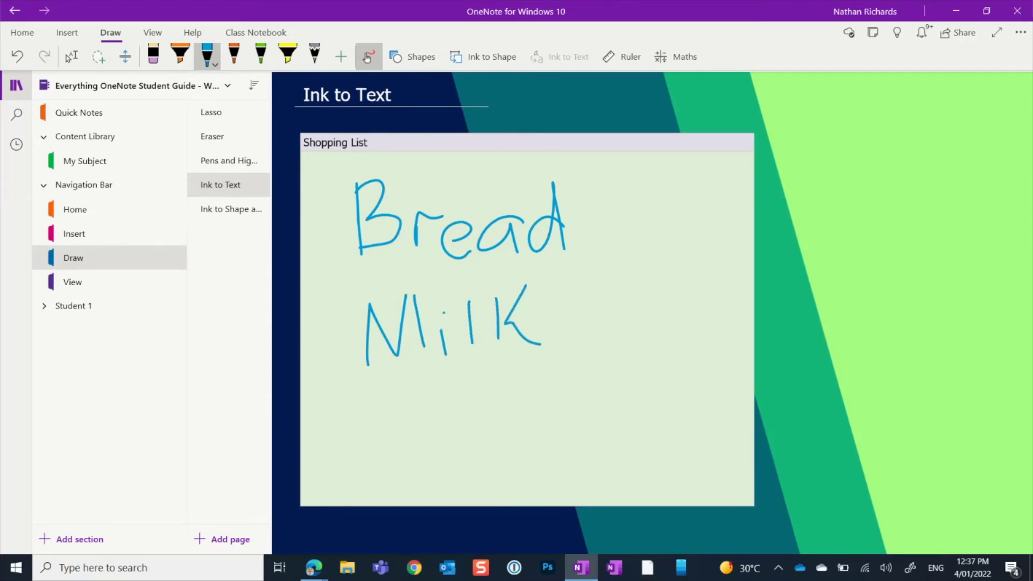
pyautogui.moveTo(383, 6)
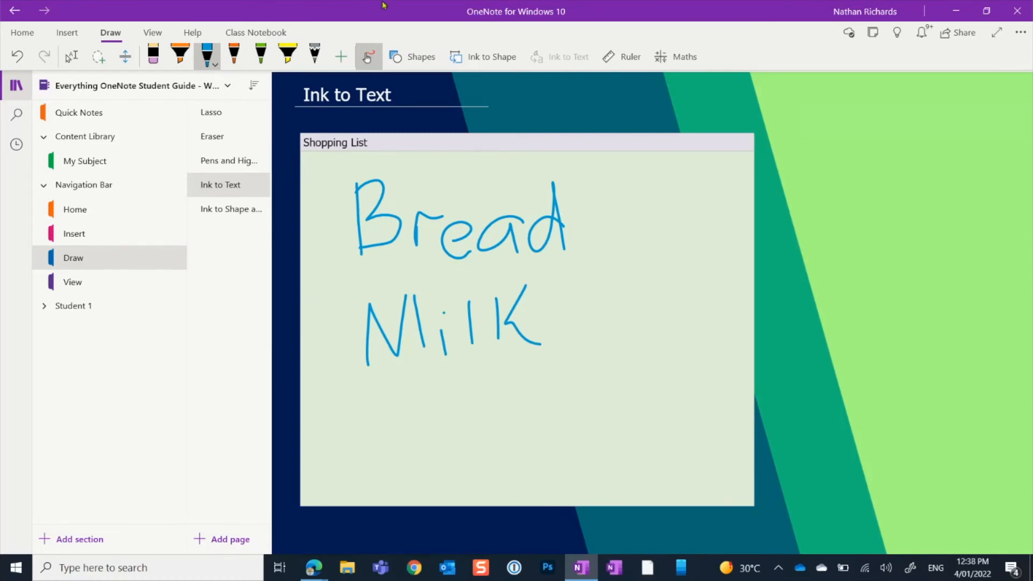
pyautogui.moveTo(411, 84)
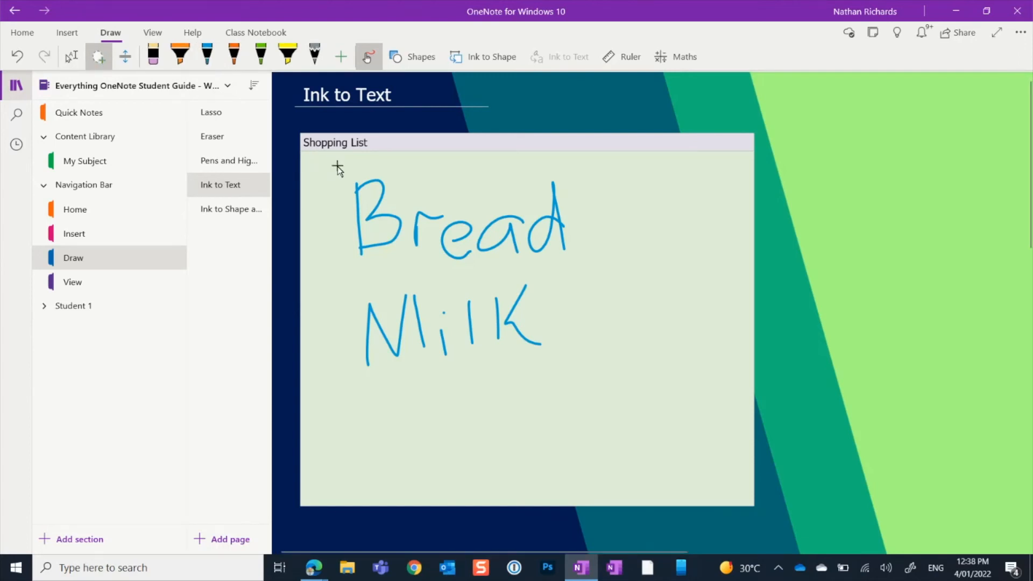
# Step: Lasso-select both handwritten words and convert them with Ink to Text
pyautogui.moveTo(337, 166); pyautogui.dragTo(600, 189)
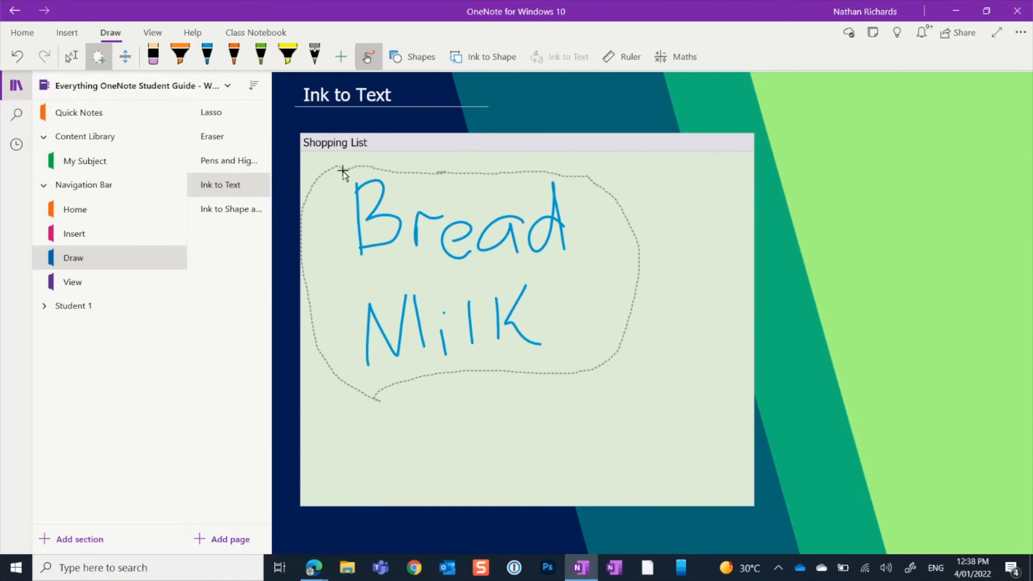
pyautogui.click(568, 56)
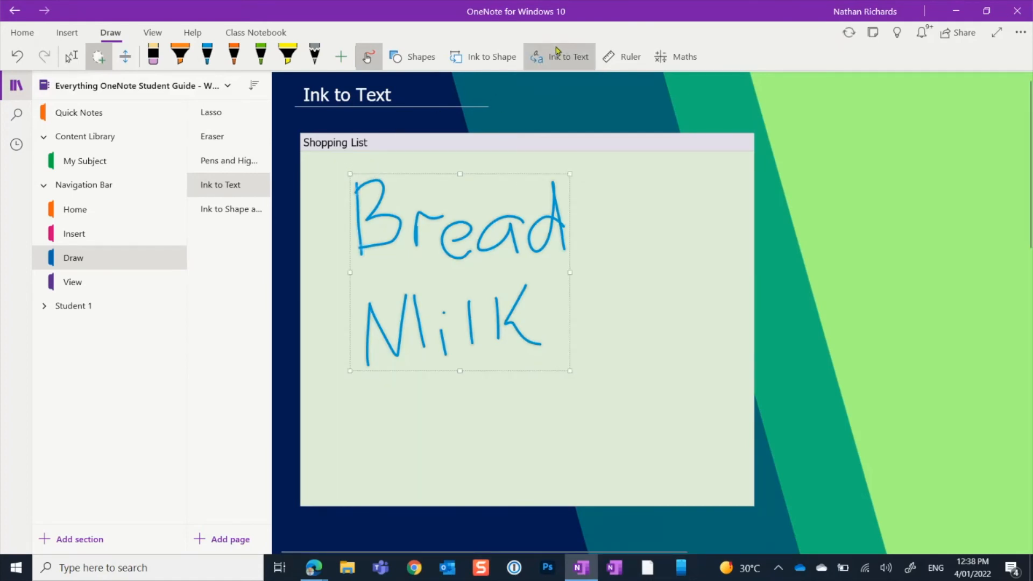
pyautogui.click(568, 56)
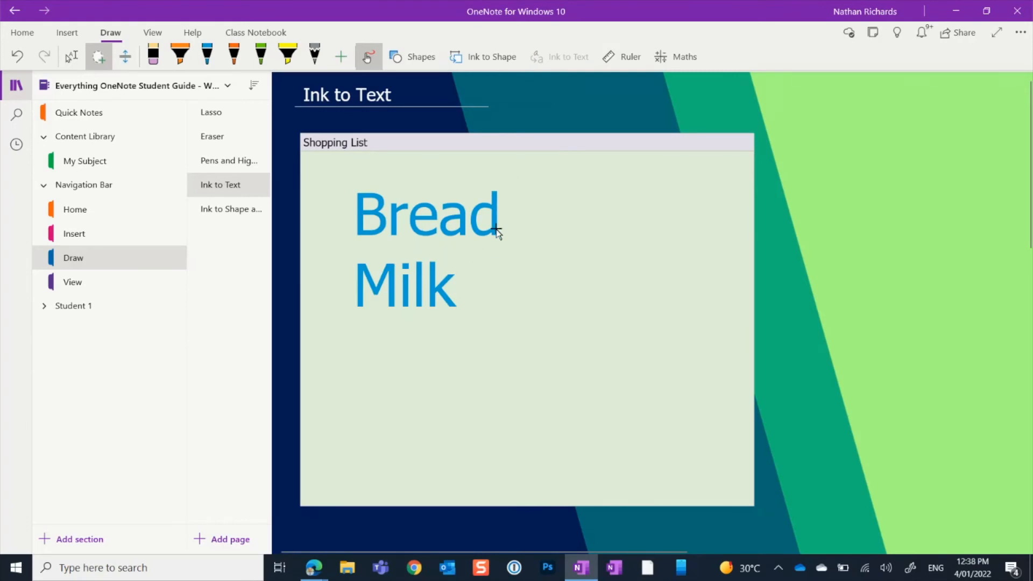
pyautogui.moveTo(449, 282)
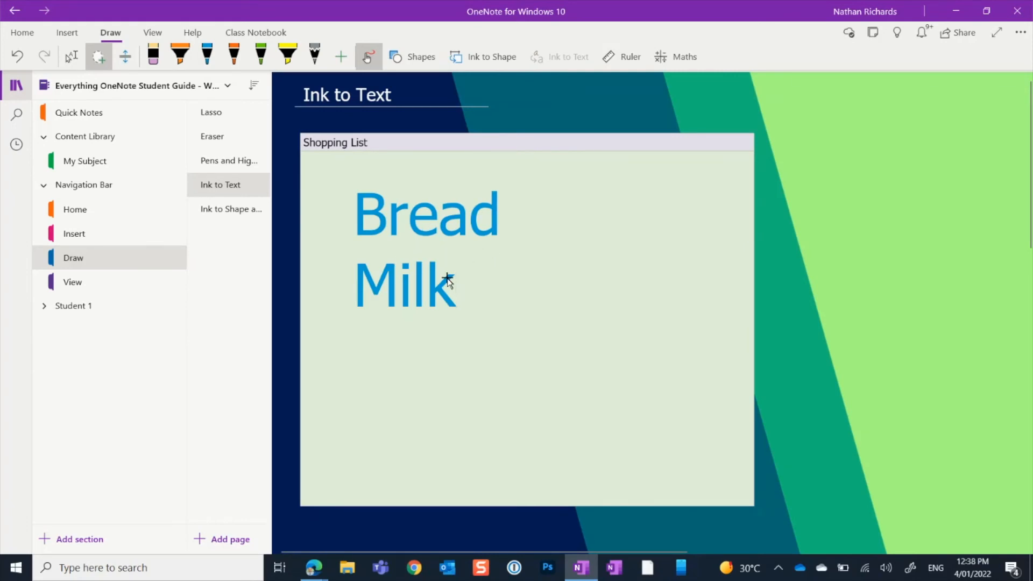
# Step: Place the cursor at the end of the converted word 'Milk'
pyautogui.click(448, 283)
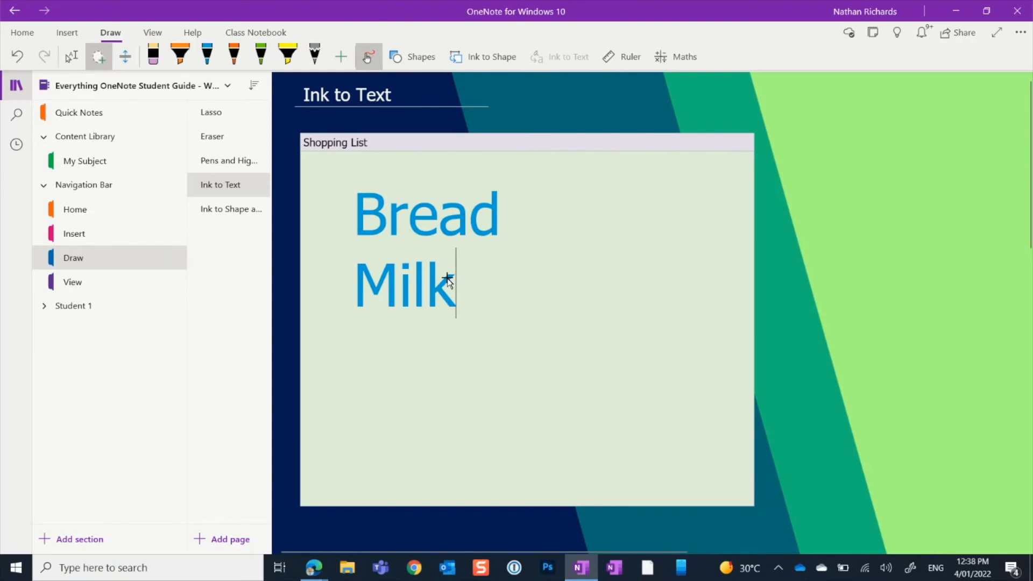
pyautogui.moveTo(432, 241)
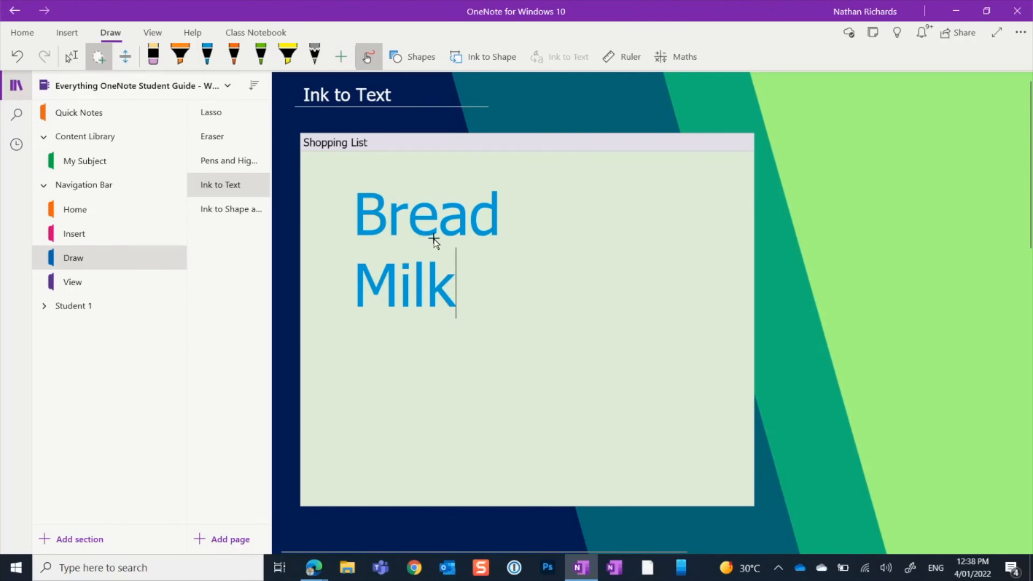
pyautogui.moveTo(488, 288)
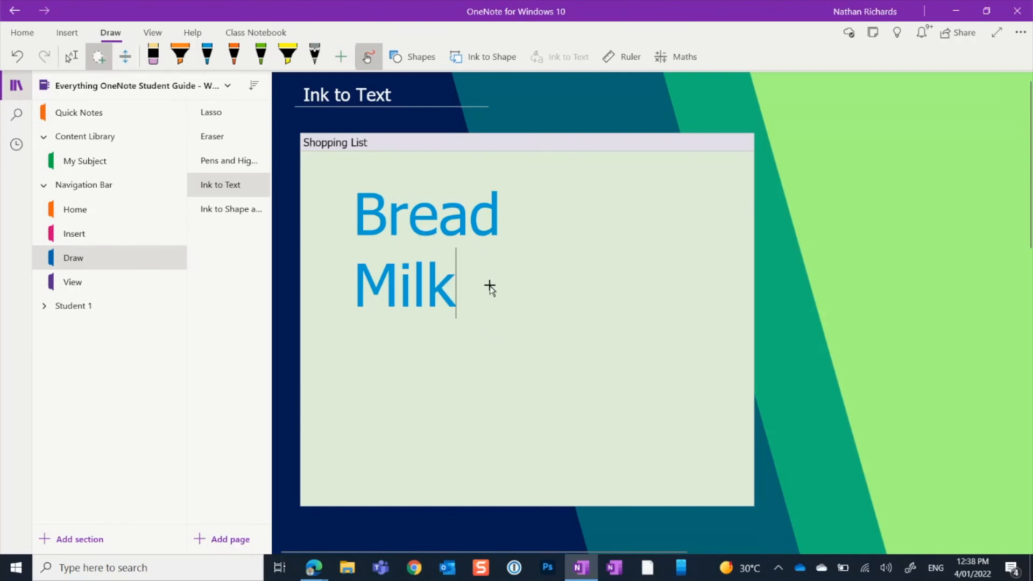